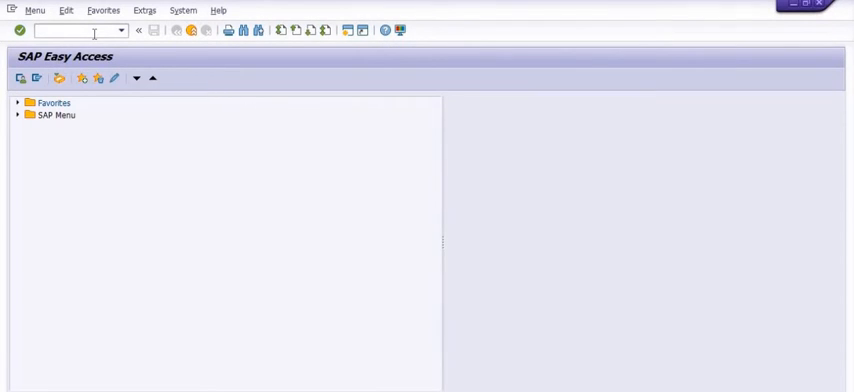
# Step: Launch transaction ME54N to release a purchase requisition
pyautogui.write('/n')
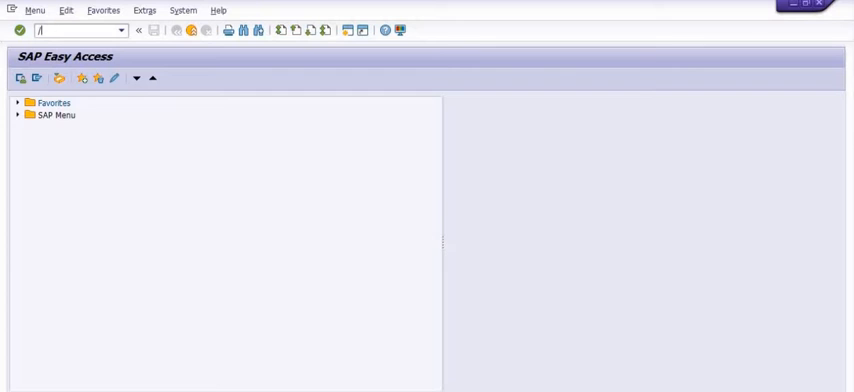
pyautogui.write('NM')
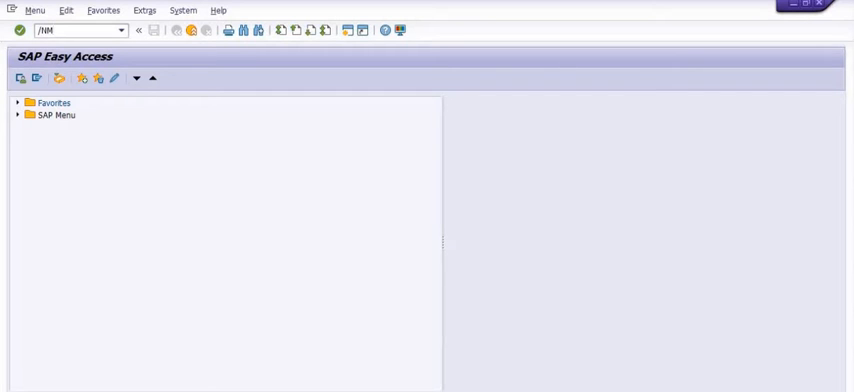
pyautogui.write('E54')
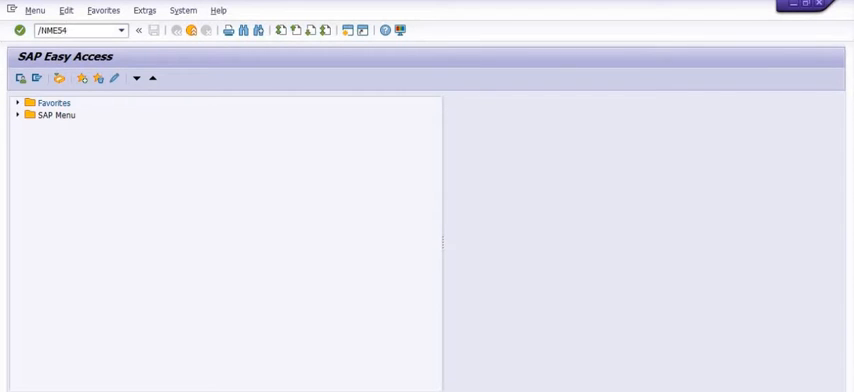
pyautogui.click(65, 30)
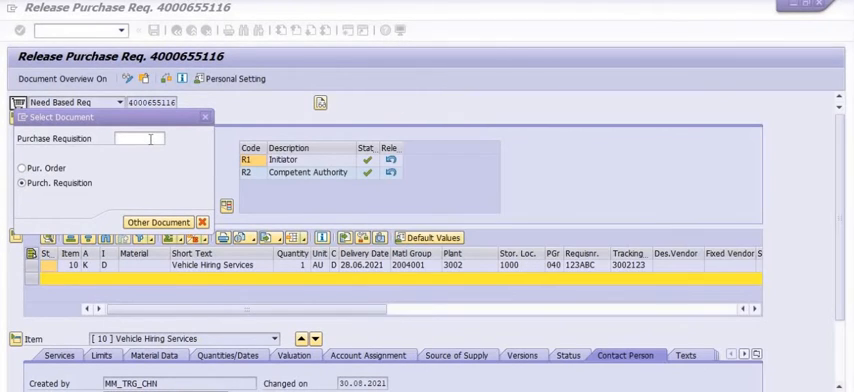
pyautogui.write('4000655116')
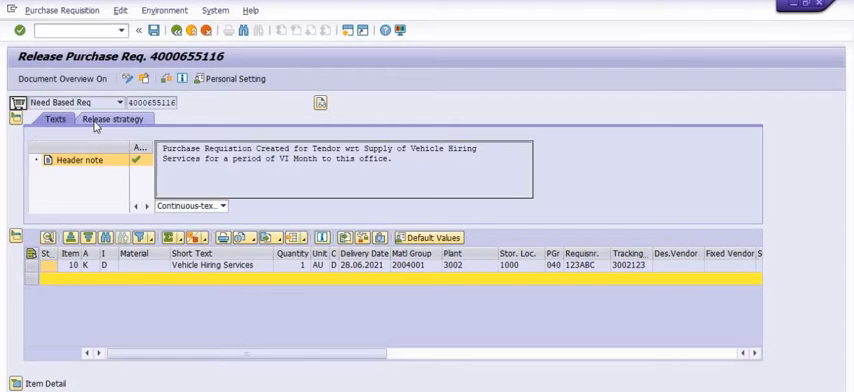
# Step: Cancel the Initiator and Competent Authority releases on the Release strategy tab
pyautogui.click(112, 119)
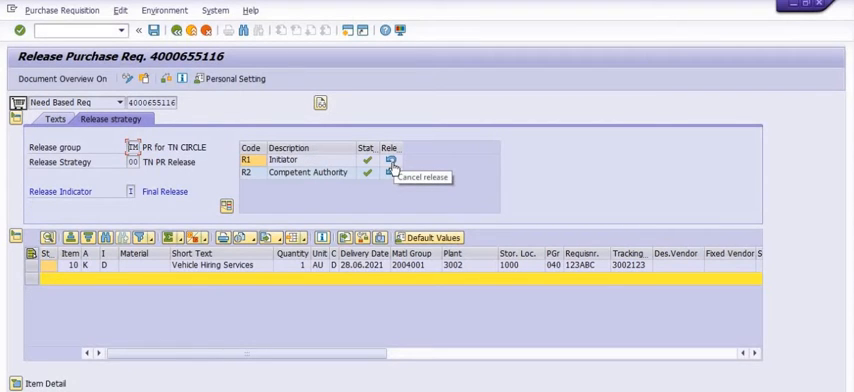
pyautogui.moveTo(392, 172)
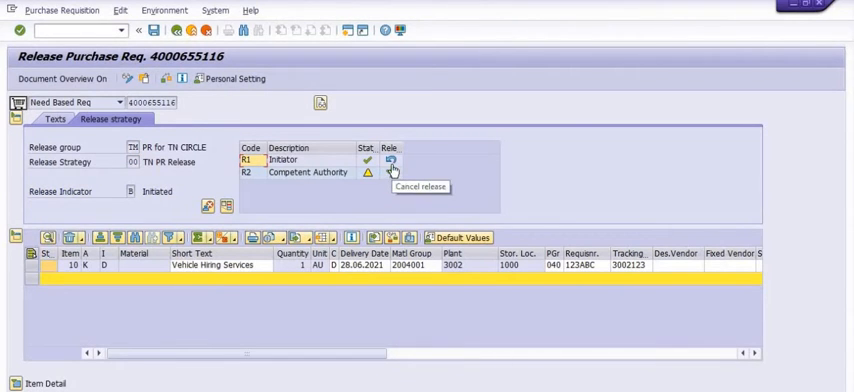
pyautogui.click(392, 163)
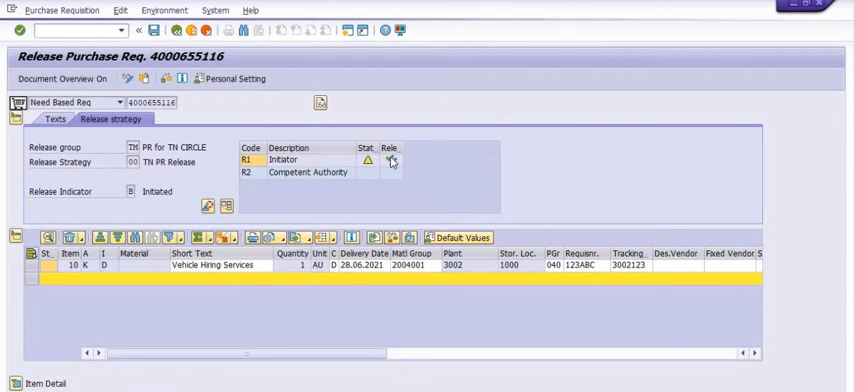
pyautogui.click(392, 163)
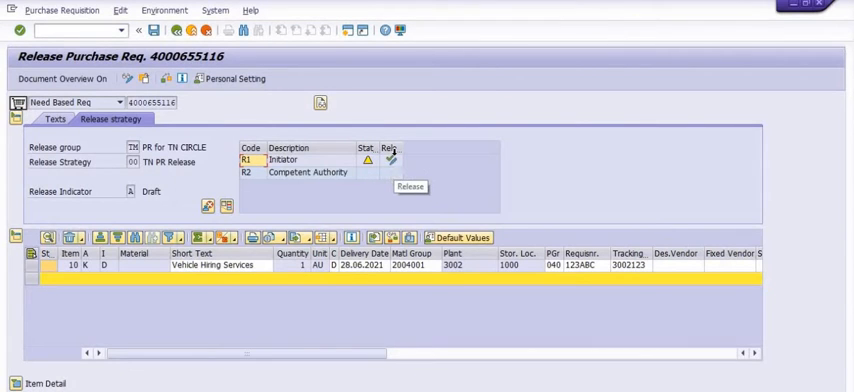
pyautogui.moveTo(392, 163)
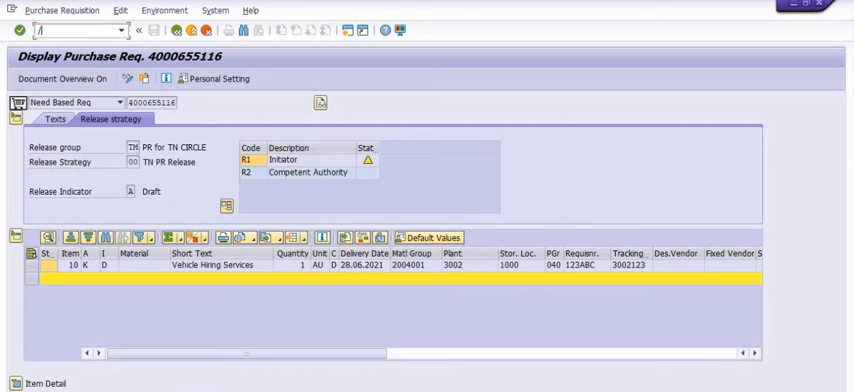
pyautogui.write('NME')
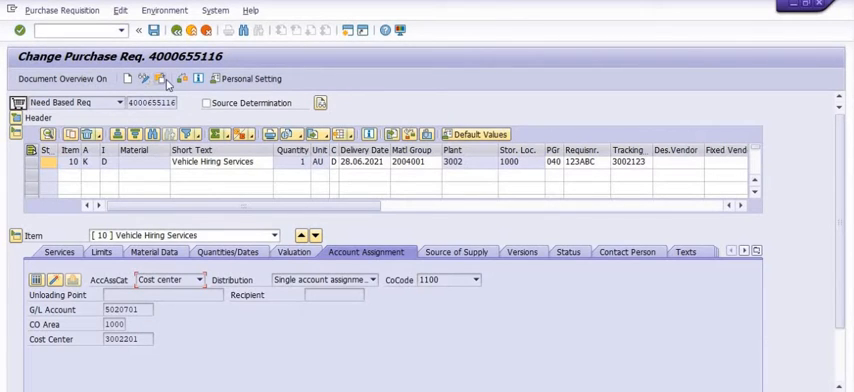
pyautogui.click(164, 80)
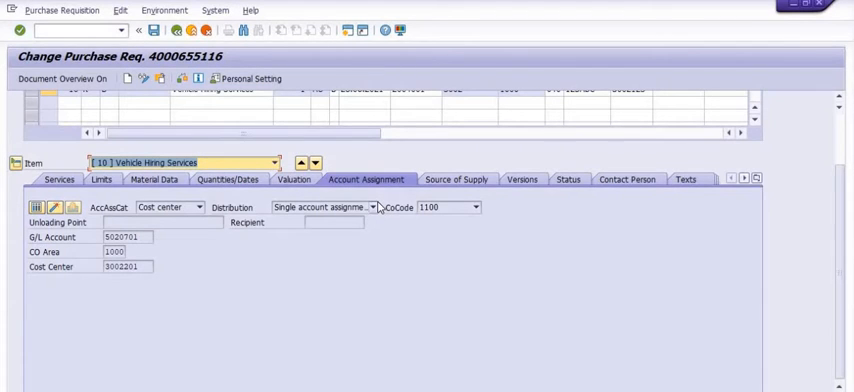
pyautogui.moveTo(535, 198)
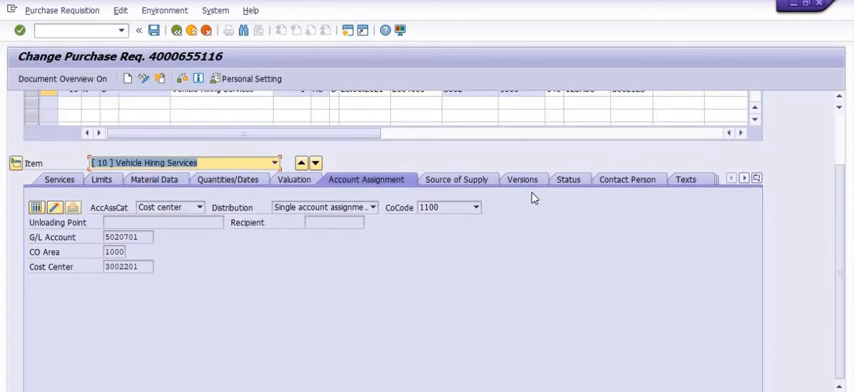
pyautogui.click(755, 178)
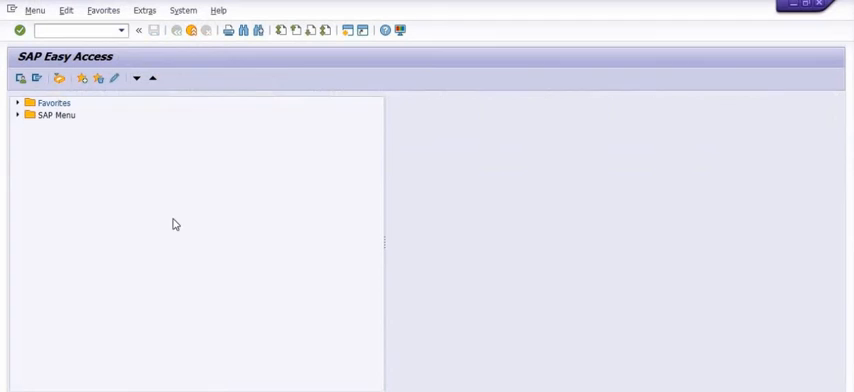
# Step: Start transaction GR55 to reach the FM Reports selection screen
pyautogui.click(75, 30)
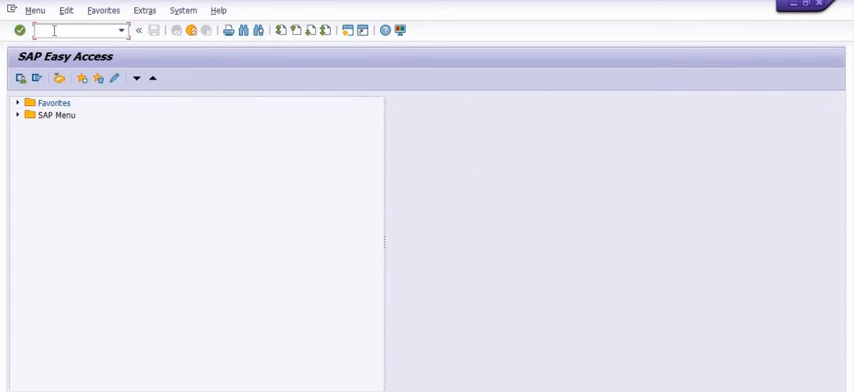
pyautogui.write('GR55')
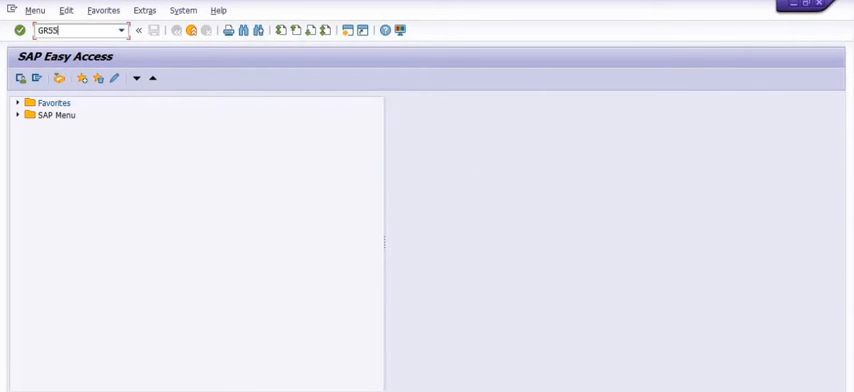
pyautogui.press('Enter')
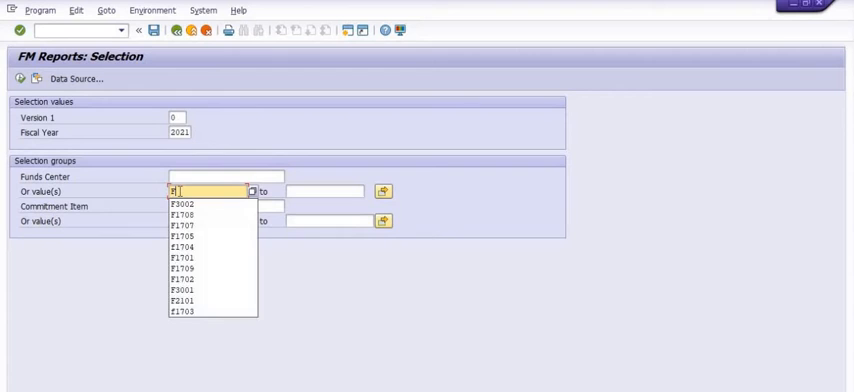
# Step: Select funds center F3002 and commitment item B09502 for the report
pyautogui.click(182, 203)
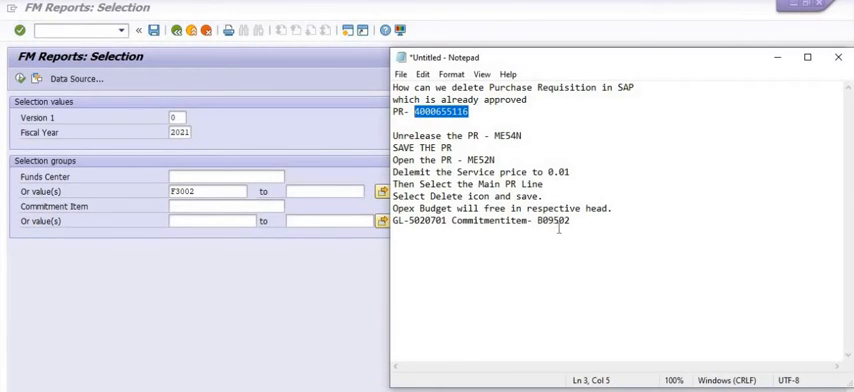
pyautogui.write('B0')
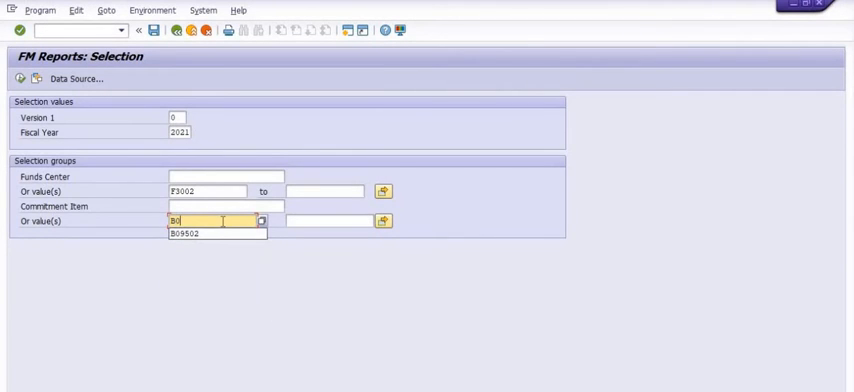
pyautogui.click(185, 233)
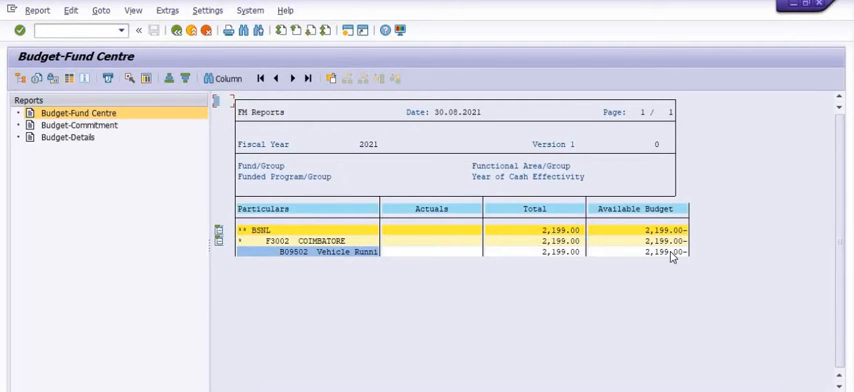
pyautogui.moveTo(401, 235)
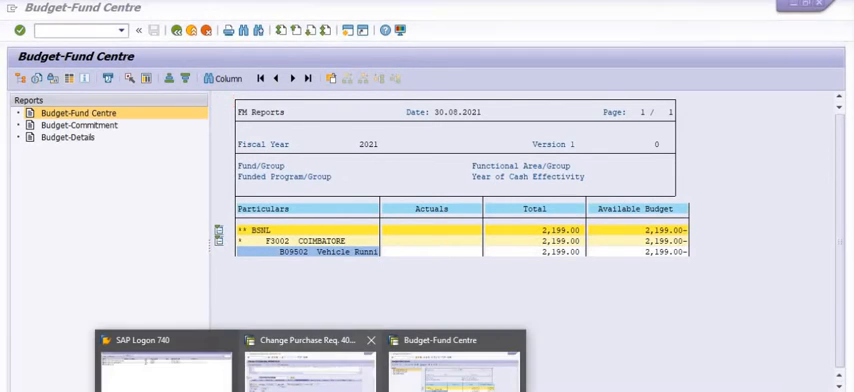
# Step: Return to the requisition change session and note 2199 in Notepad
pyautogui.click(305, 340)
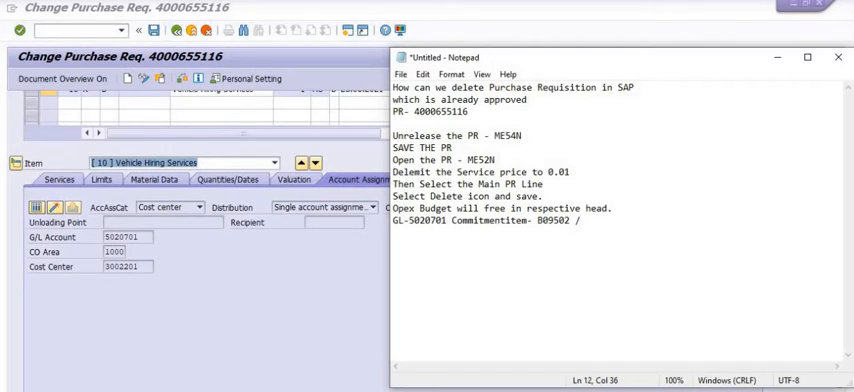
pyautogui.write('2199')
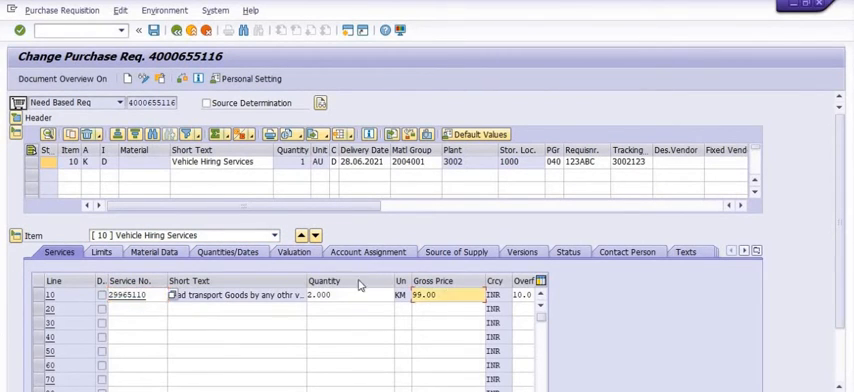
# Step: Set service line 10 to gross price 0.10 and quantity 0.100
pyautogui.click(480, 295)
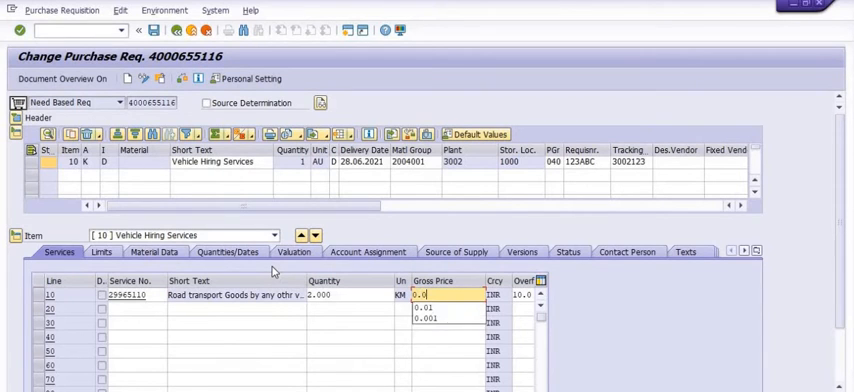
pyautogui.click(423, 307)
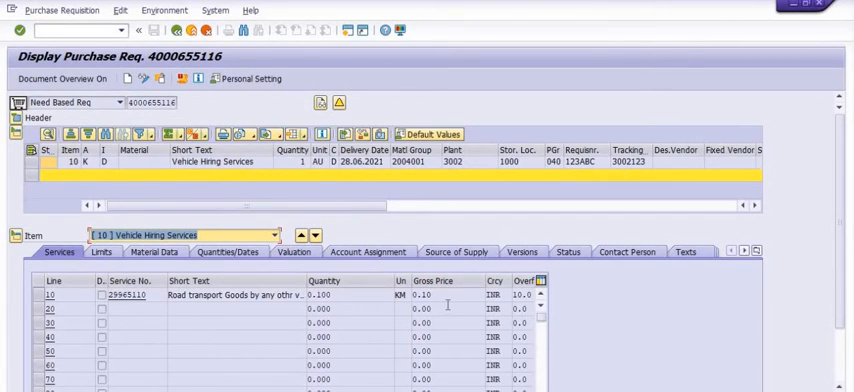
pyautogui.moveTo(145, 79)
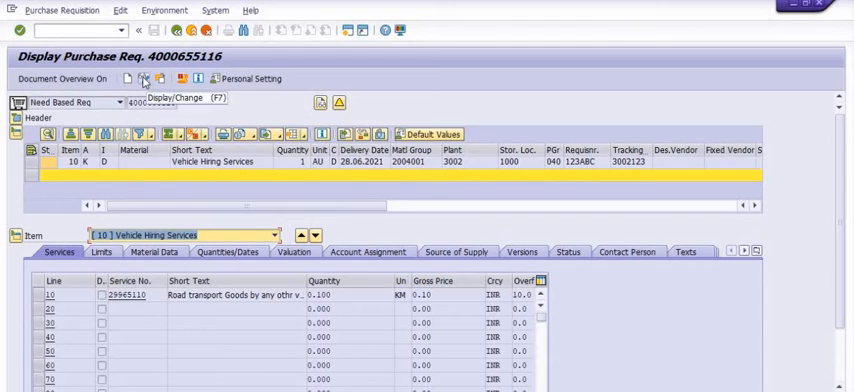
pyautogui.click(142, 78)
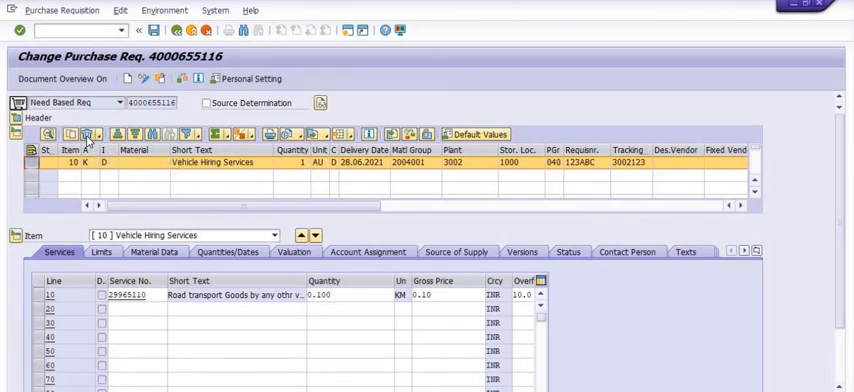
pyautogui.moveTo(89, 134)
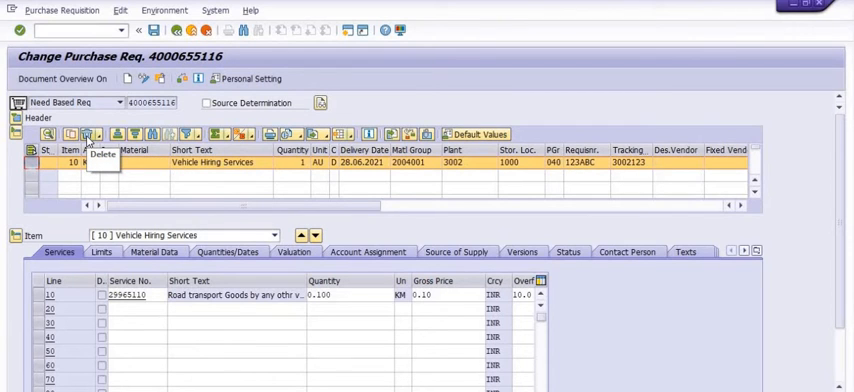
# Step: Delete item 10 Vehicle Hiring Services and confirm Yes in the popup
pyautogui.click(92, 133)
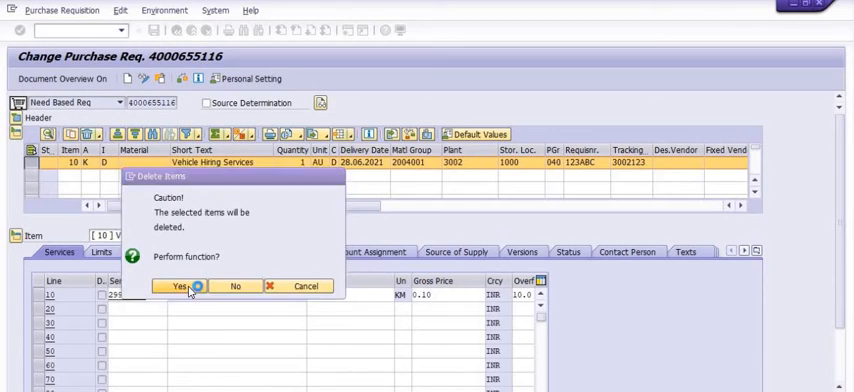
pyautogui.click(189, 285)
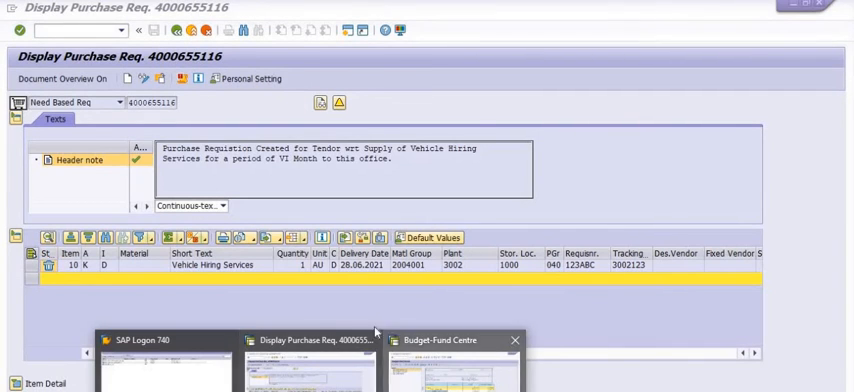
# Step: Exit the Budget-Fund Centre report for F3002 and B09502, confirming Yes, so it reruns
pyautogui.click(440, 340)
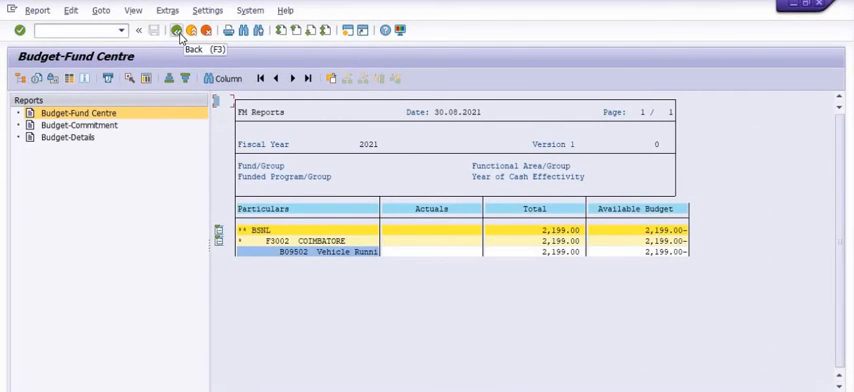
pyautogui.click(178, 29)
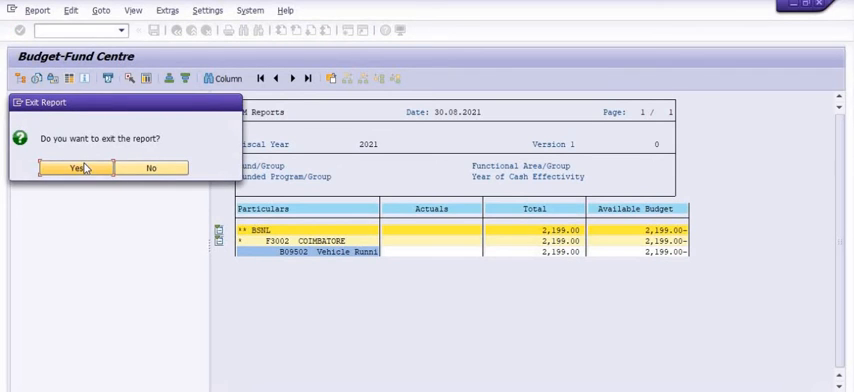
pyautogui.click(76, 167)
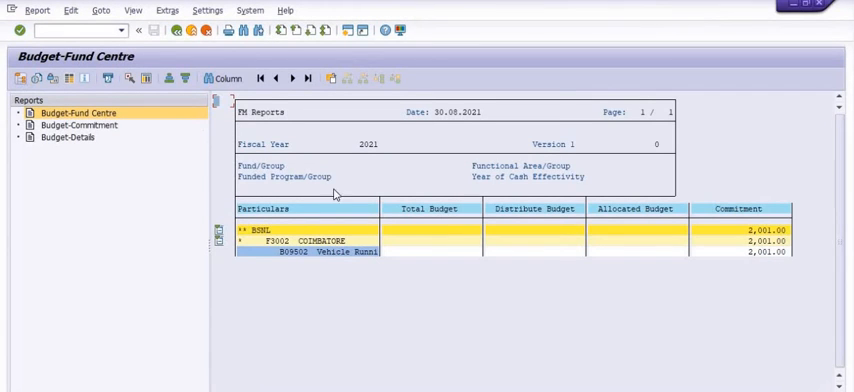
pyautogui.moveTo(291, 79)
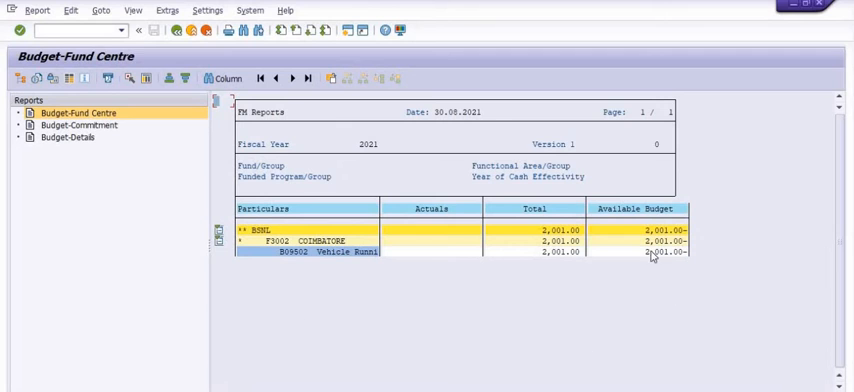
pyautogui.moveTo(668, 265)
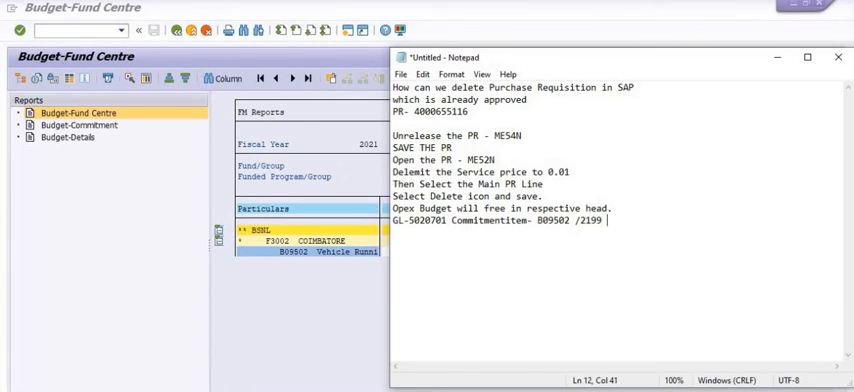
# Step: Append "/2001= 198 DECREASES/FREE" to the B09502 commitment line in Notepad
pyautogui.write('/2')
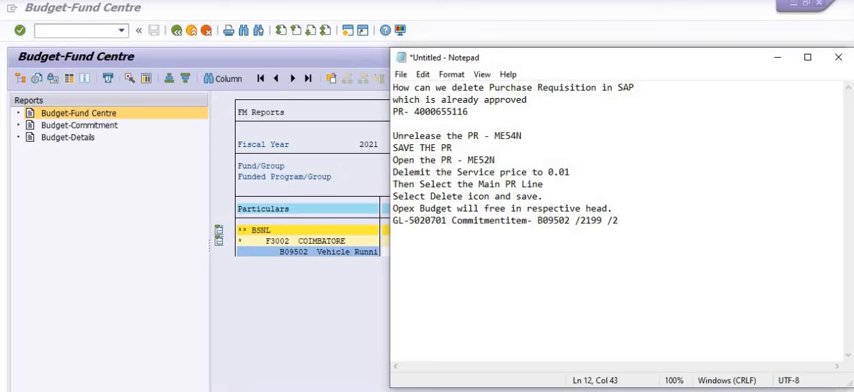
pyautogui.write('001')
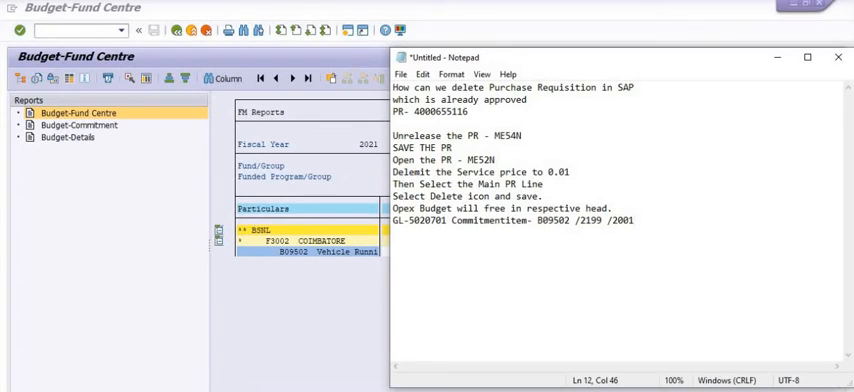
pyautogui.write('=')
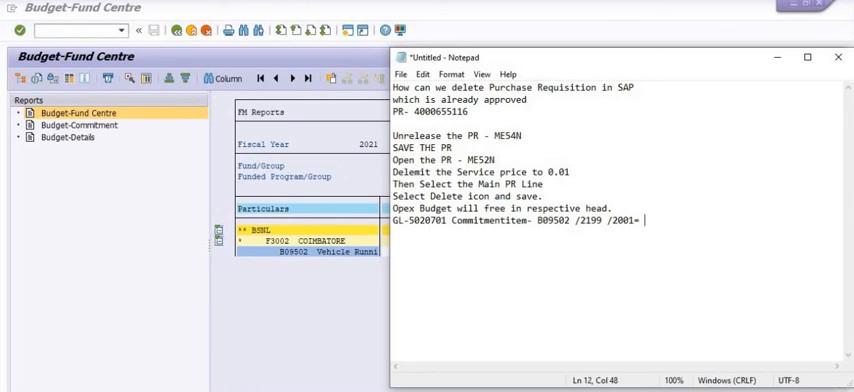
pyautogui.write('1')
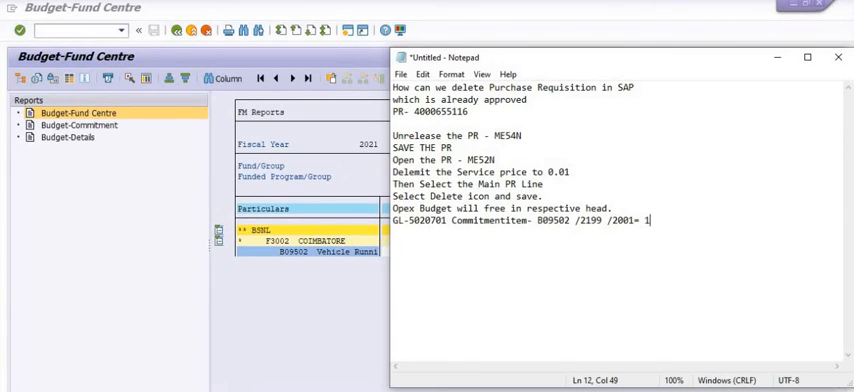
pyautogui.write('98 DECREASES')
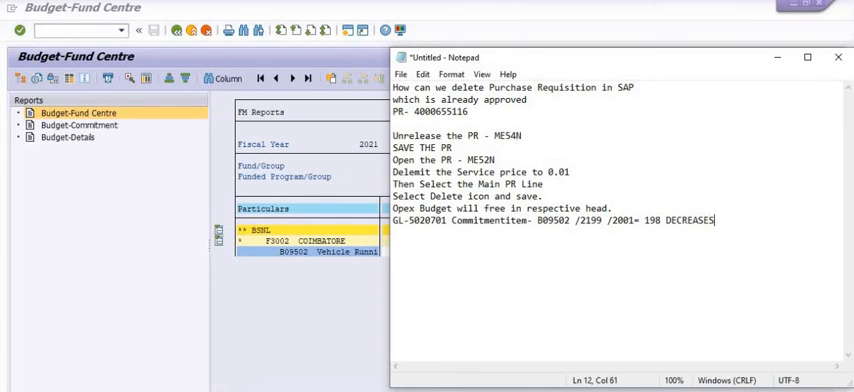
pyautogui.write('/F')
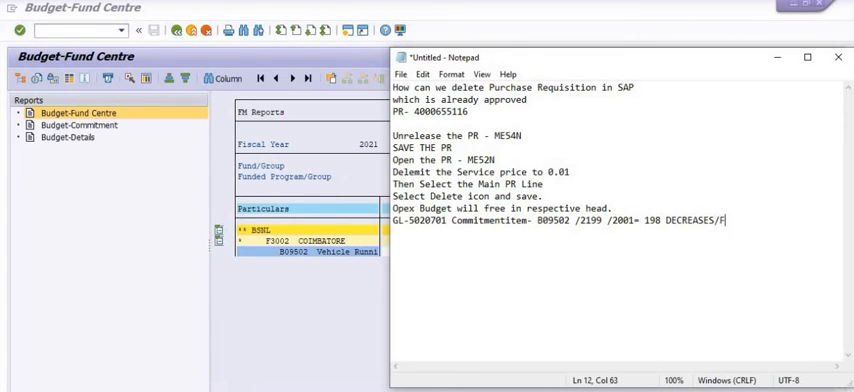
pyautogui.write('REE')
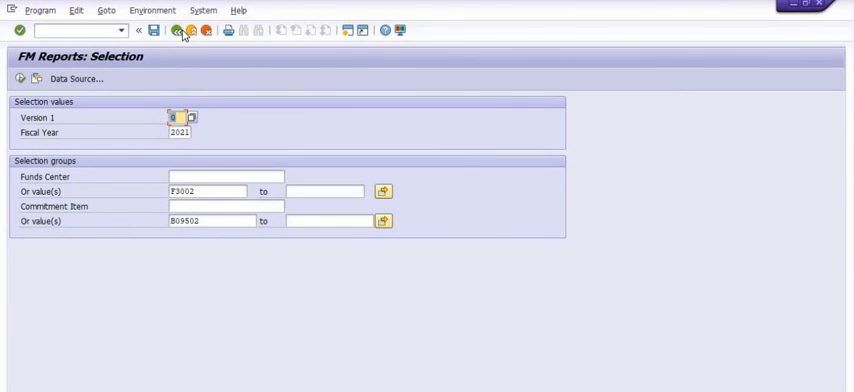
# Step: Back out of the FM Reports selection screen twice to the Easy Access menu
pyautogui.click(200, 30)
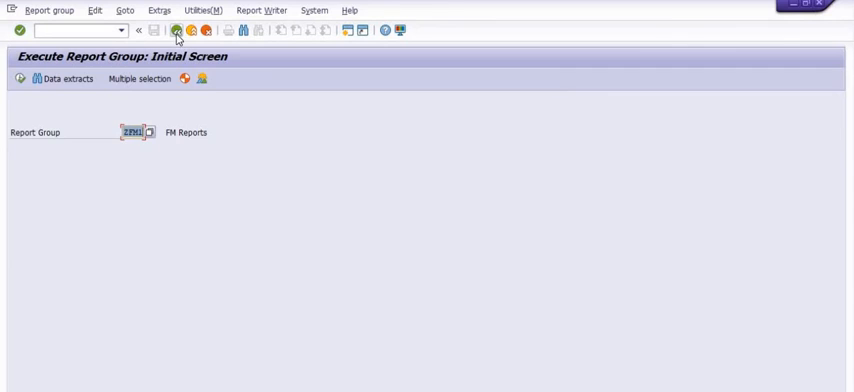
pyautogui.click(176, 31)
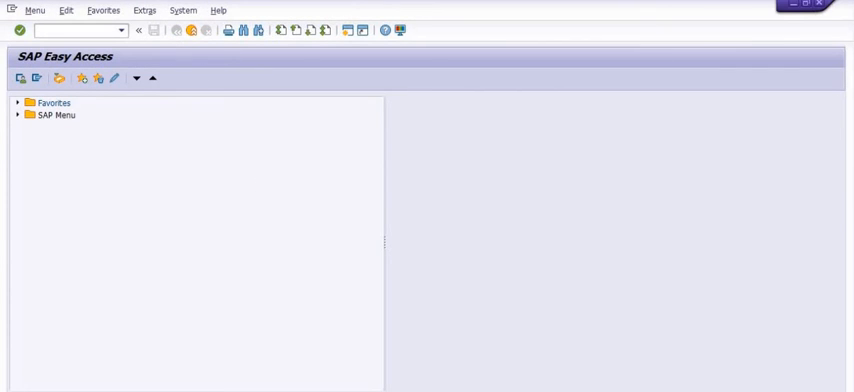